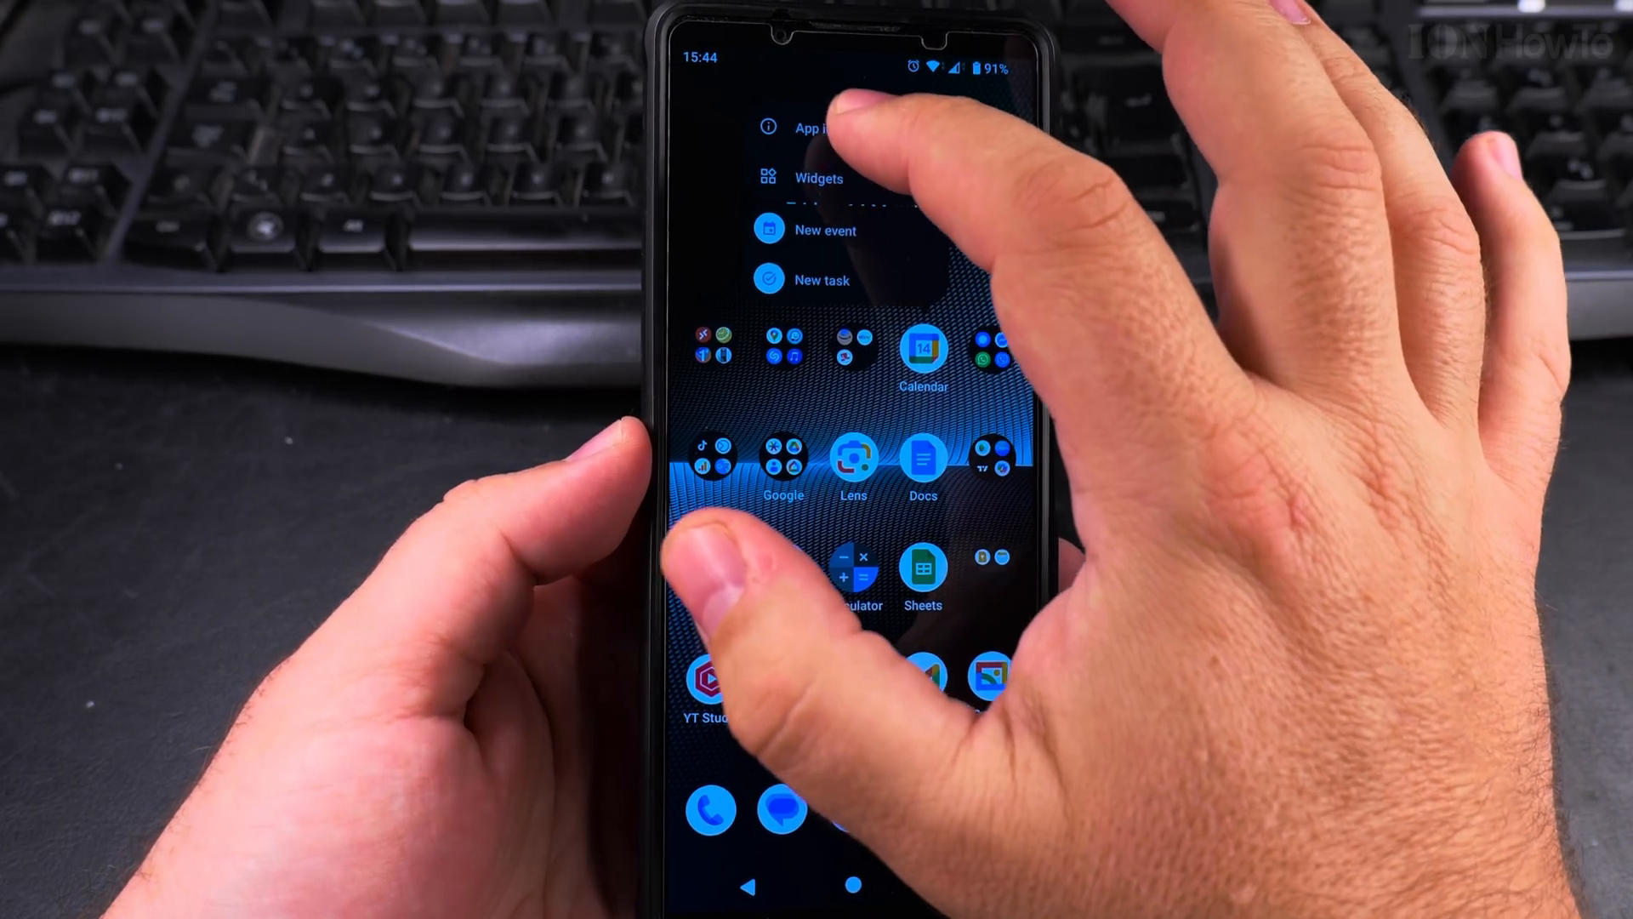
Launch Google Calendar from the home screen into its March month view
click(815, 127)
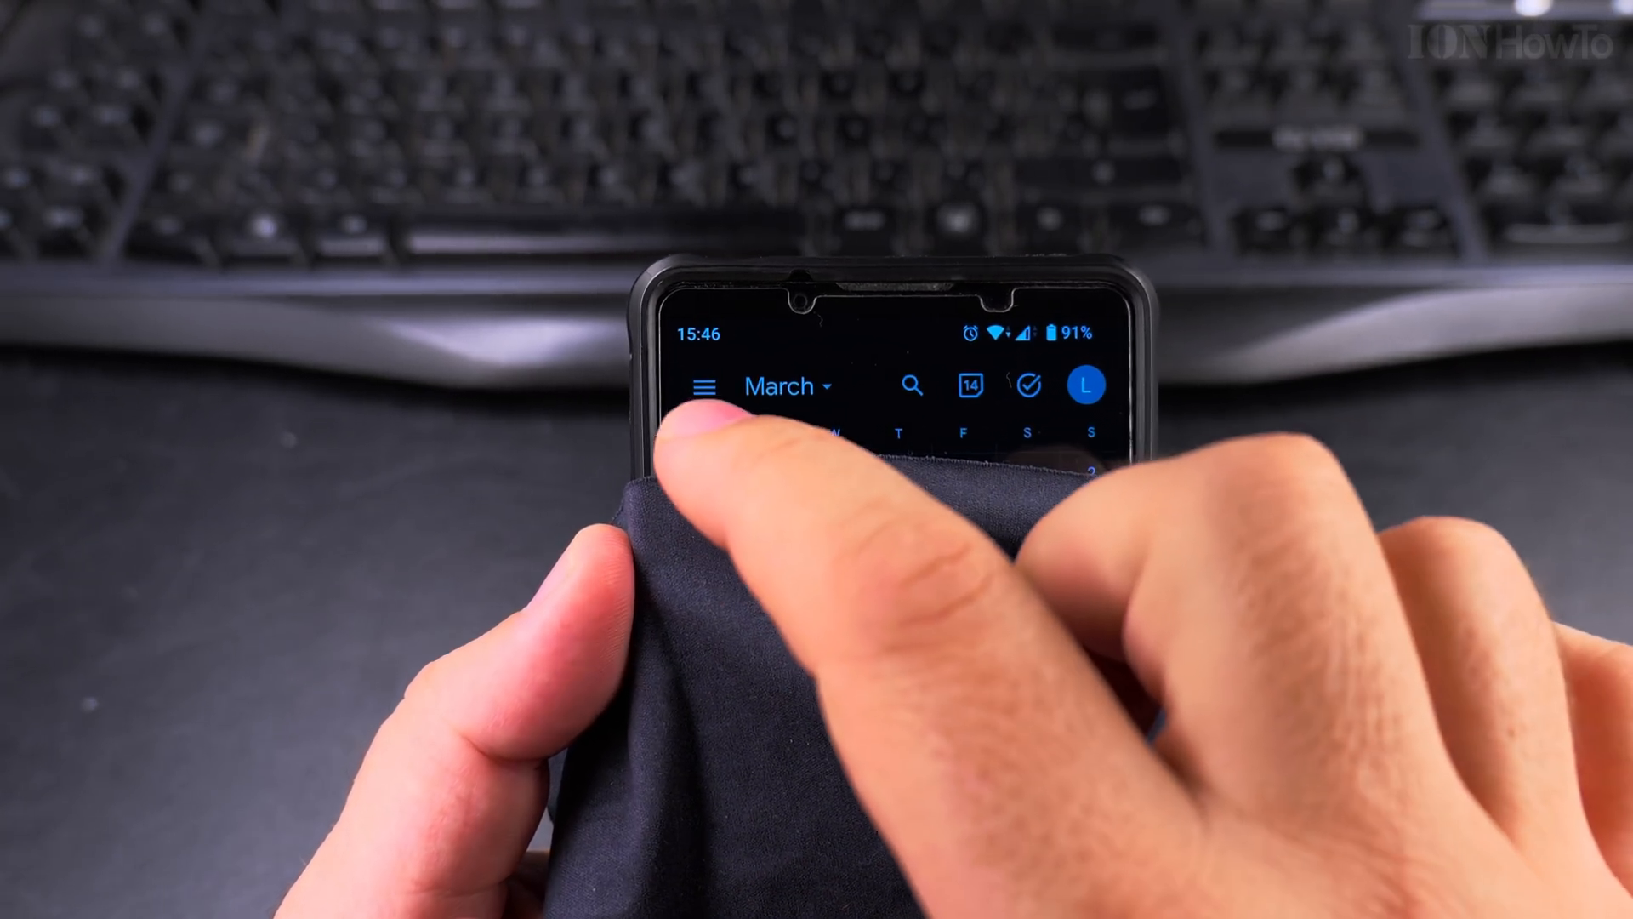
Reach the Calendar Settings screen from the side navigation drawer
click(704, 387)
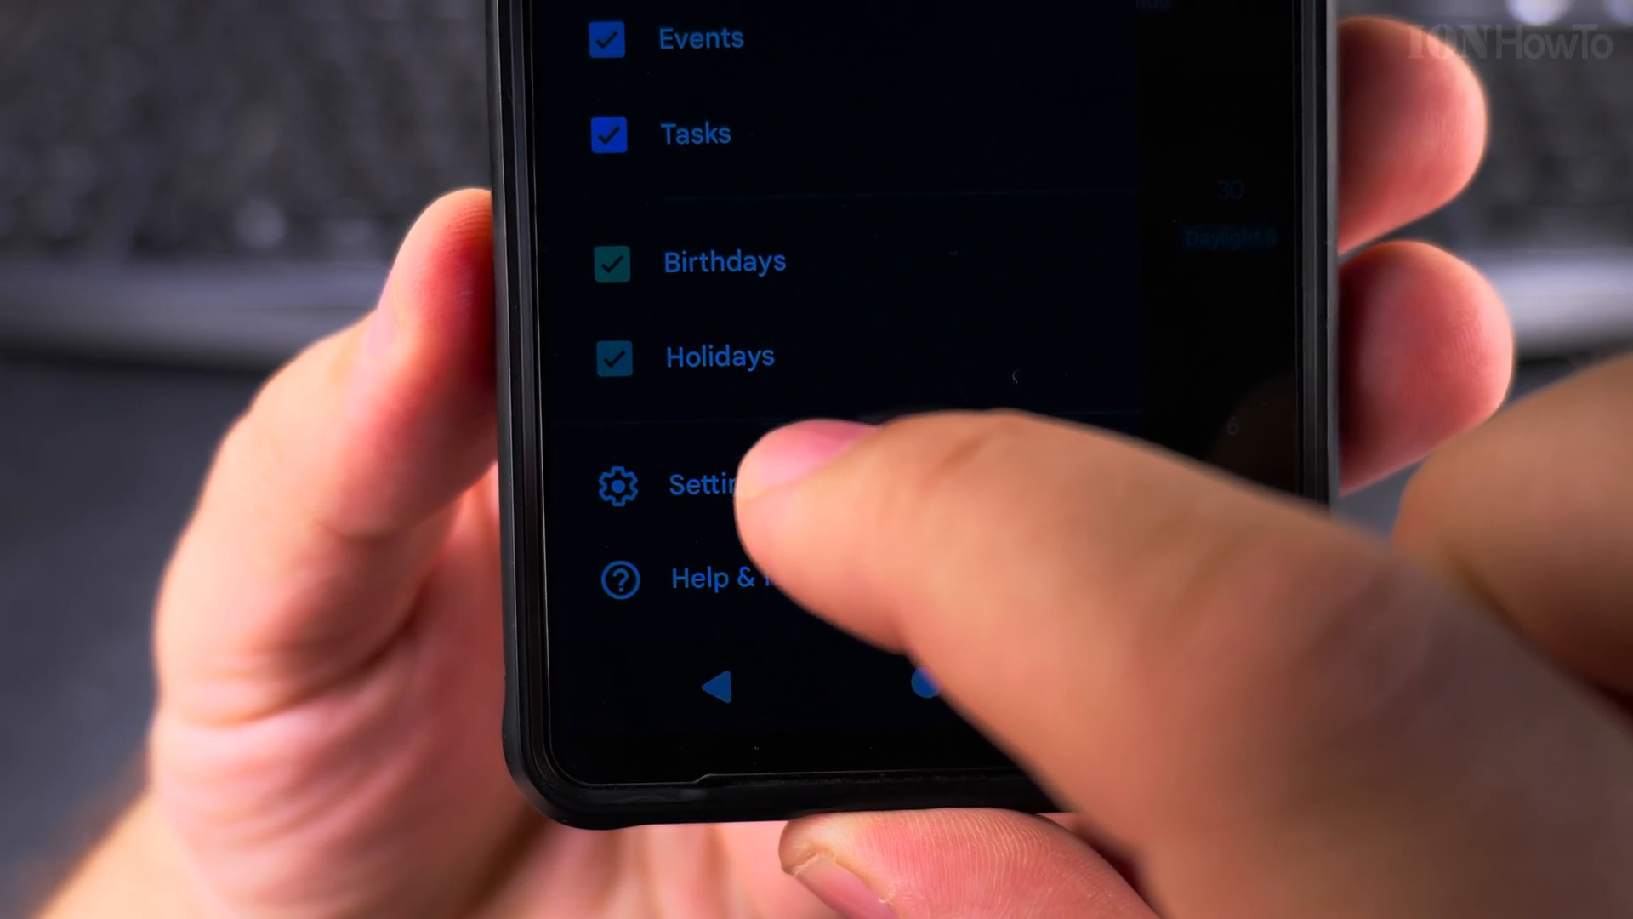
click(697, 485)
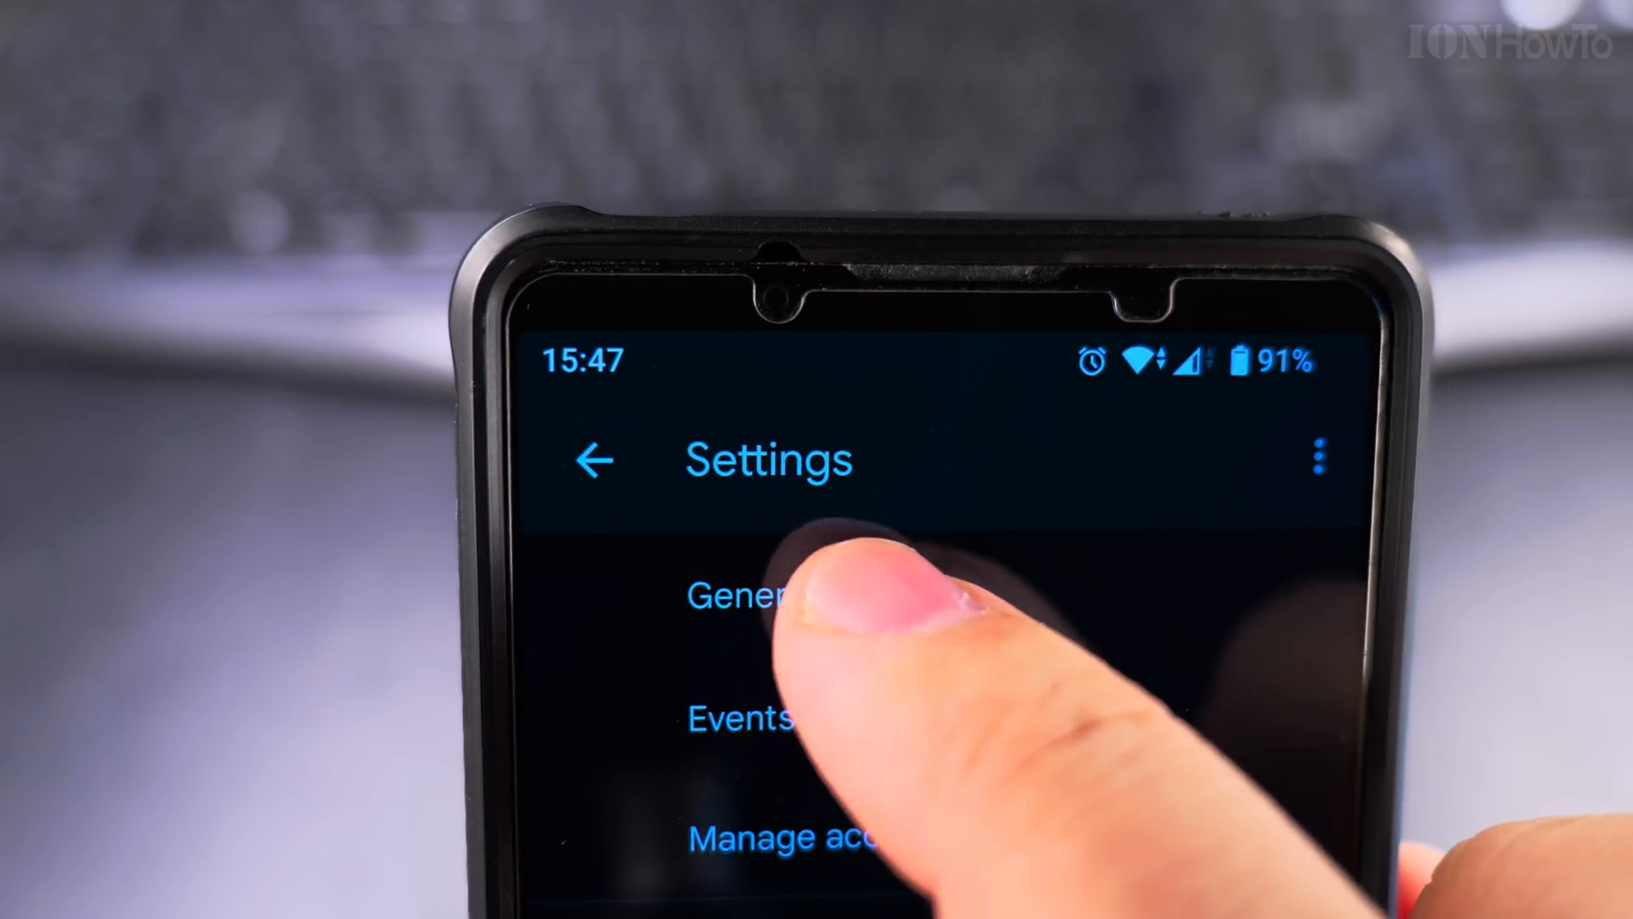
Enter the General settings to reach the calendar notification channel
click(745, 595)
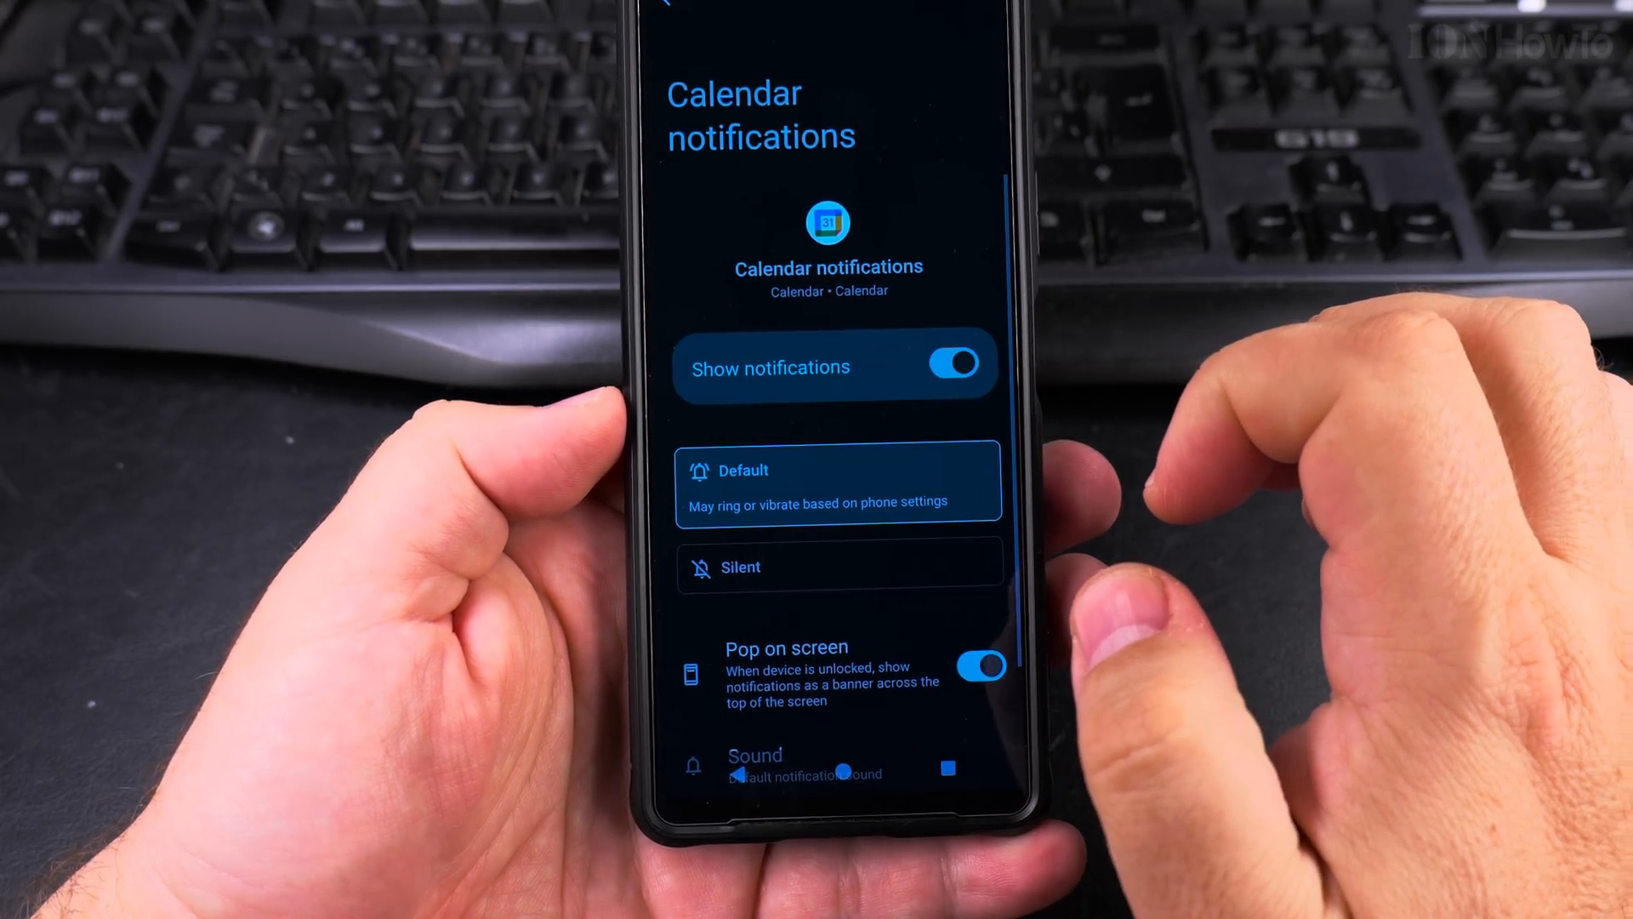
click(657, 26)
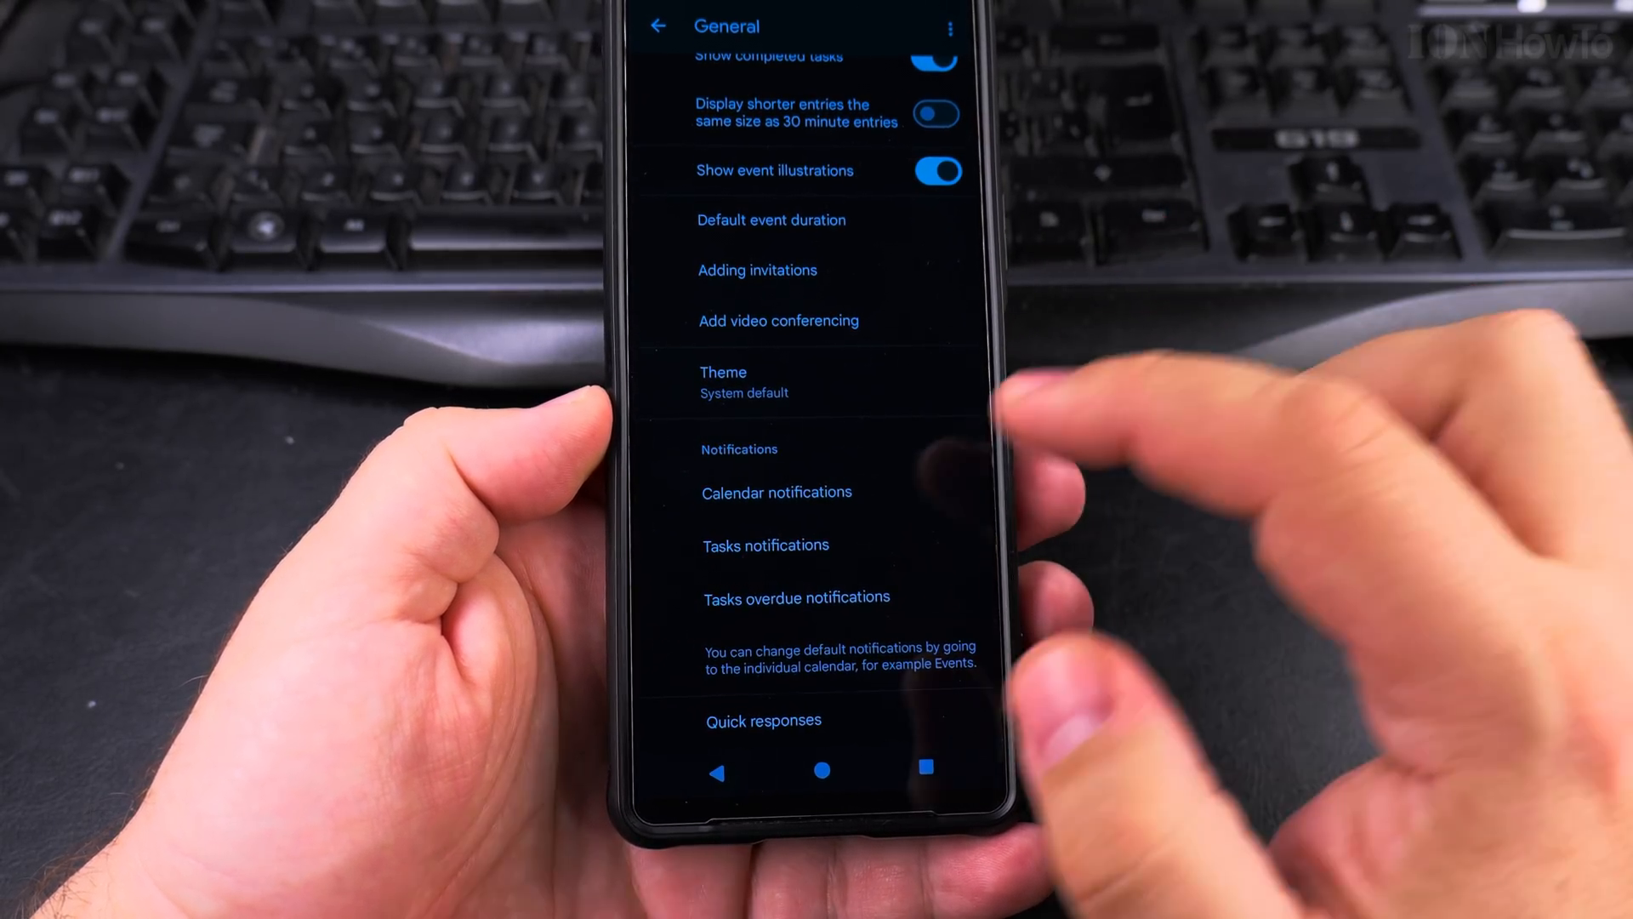
click(776, 491)
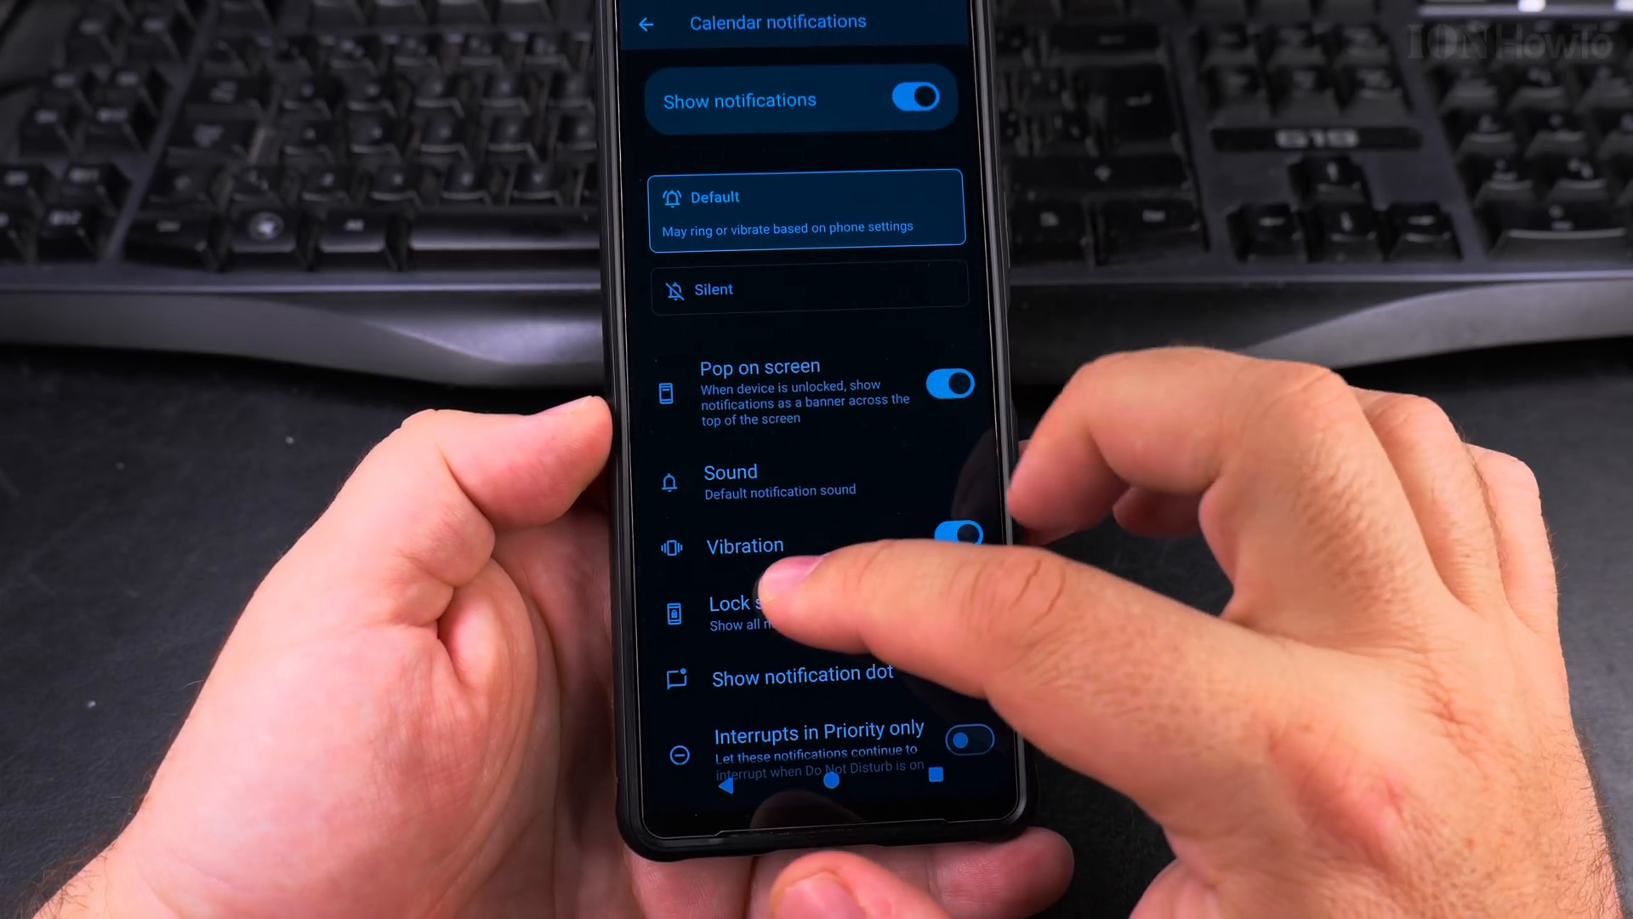
scroll(up, 3)
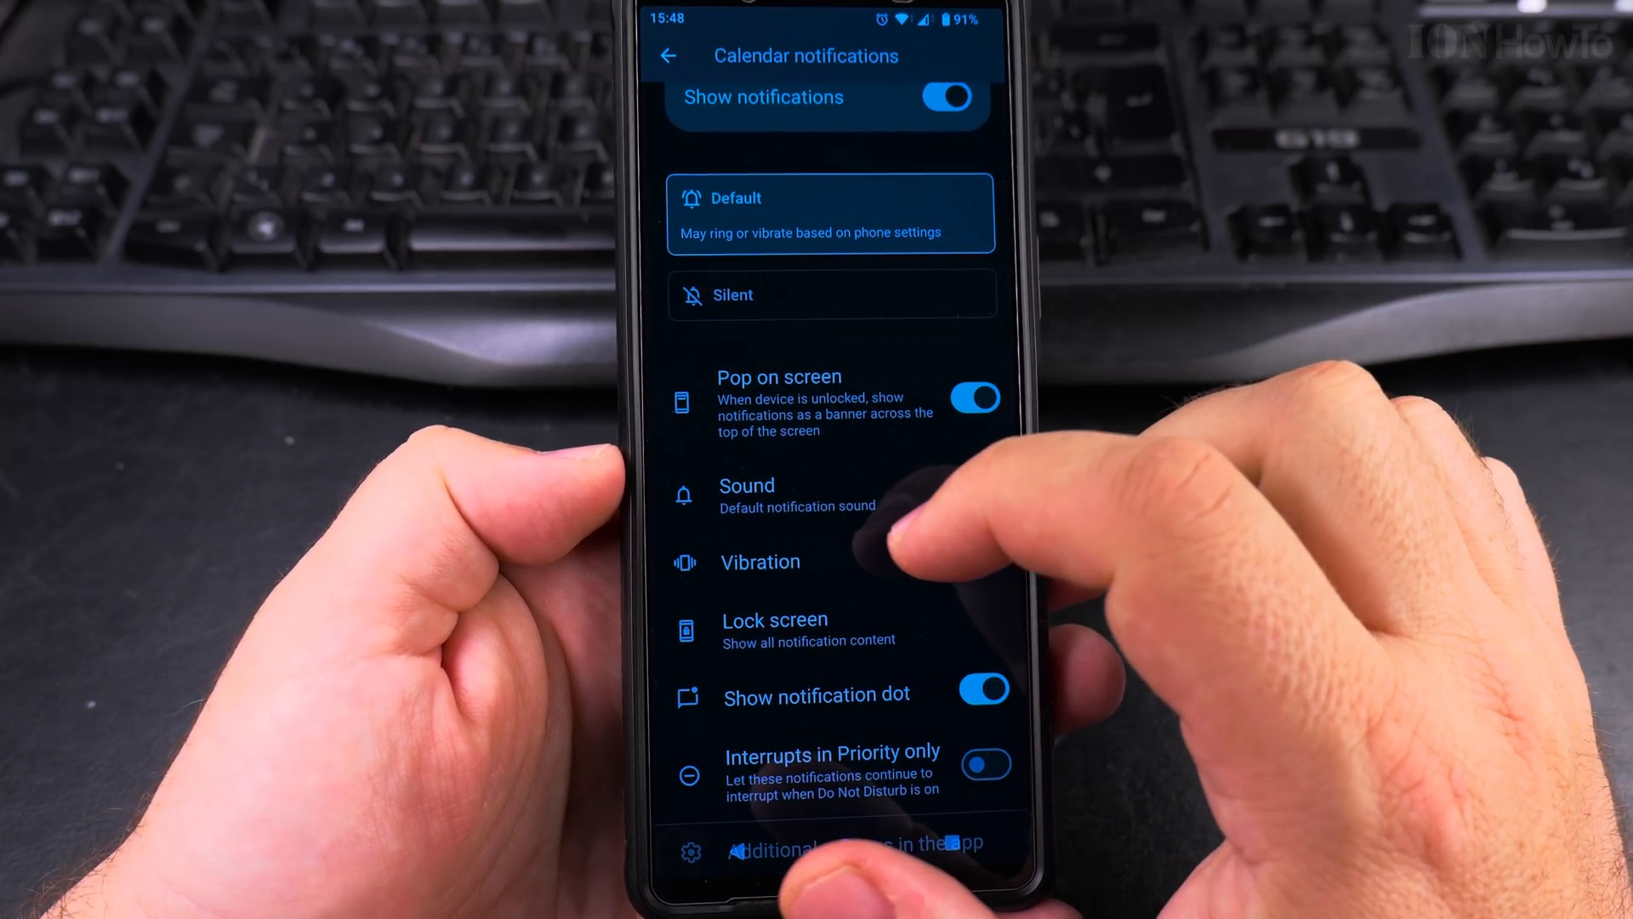
Pick a custom ringtone such as Argon or Bell for calendar event notifications
click(747, 485)
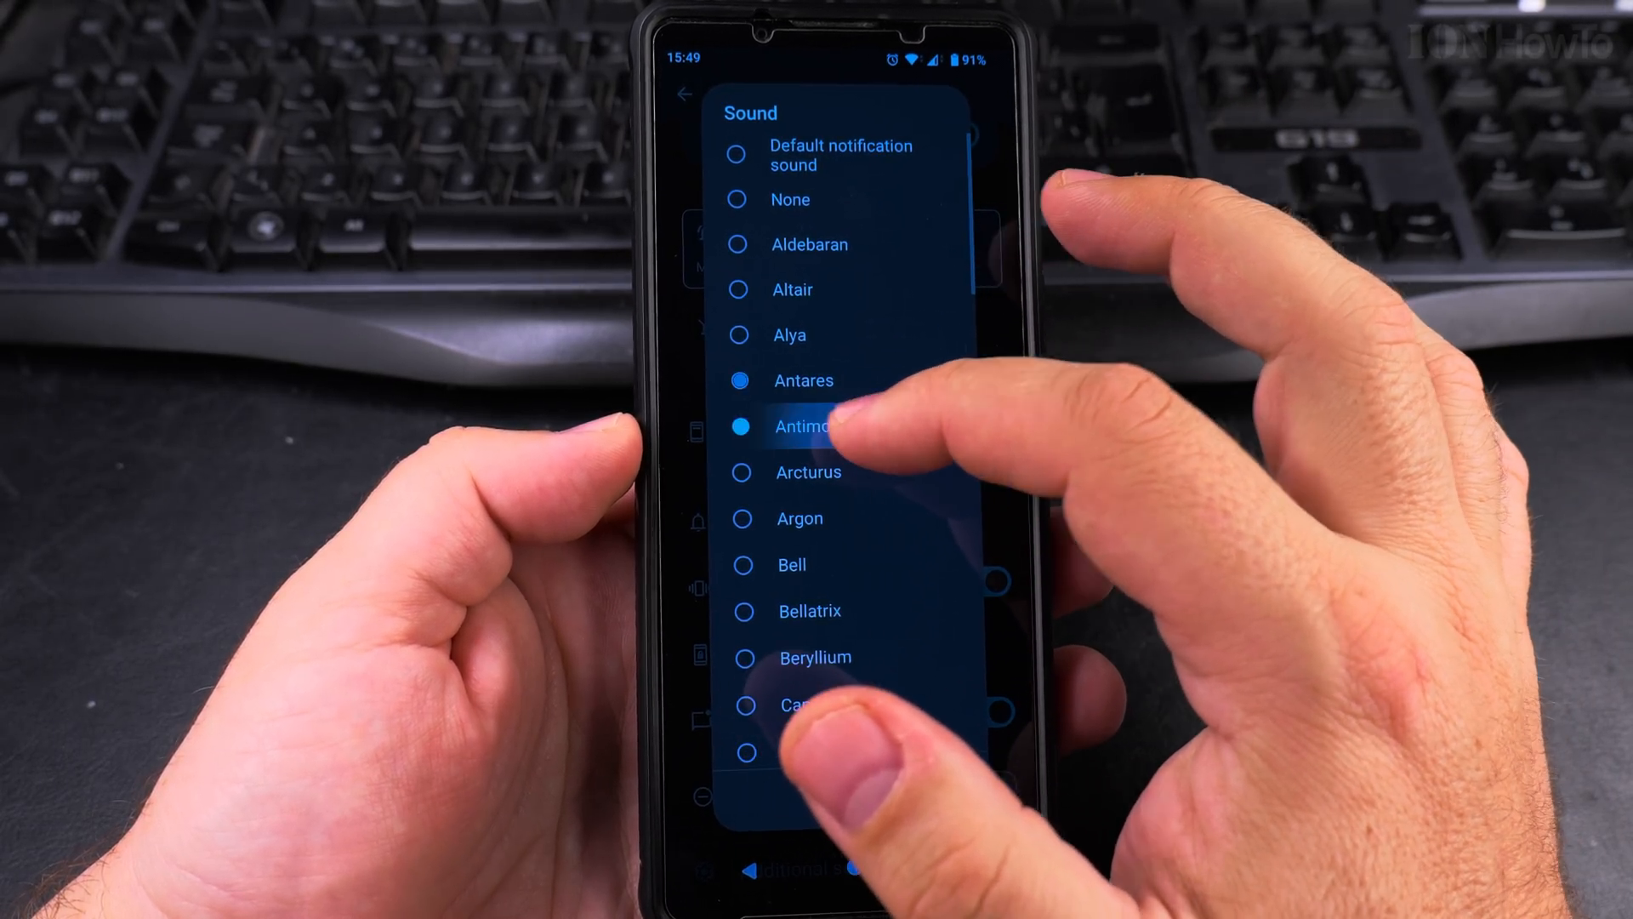
click(796, 497)
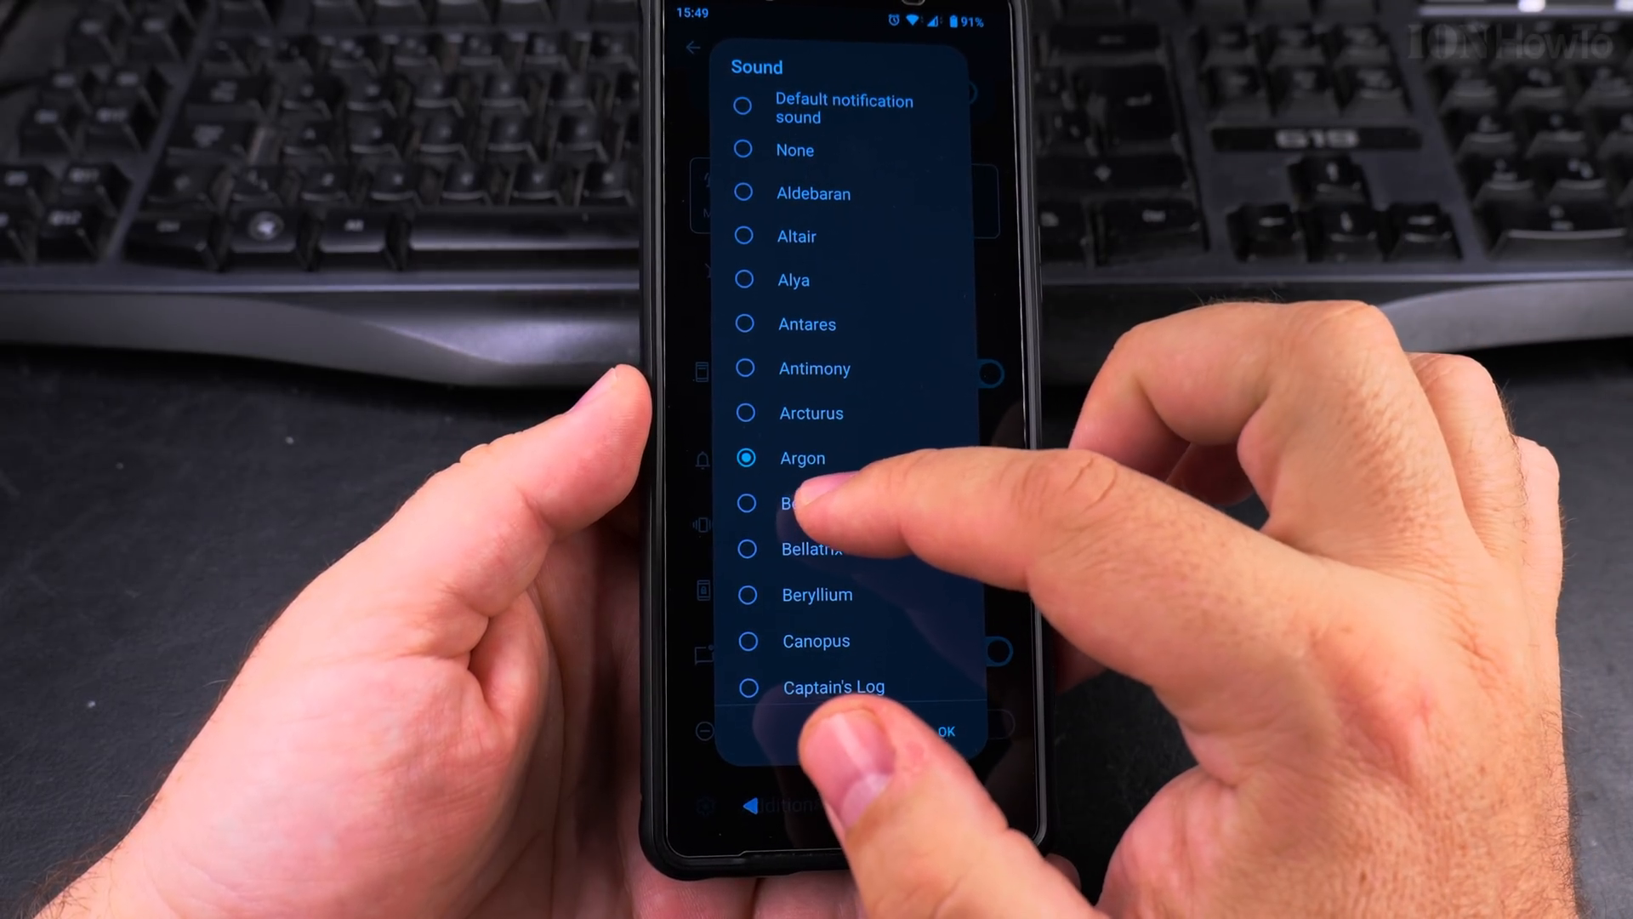
click(804, 521)
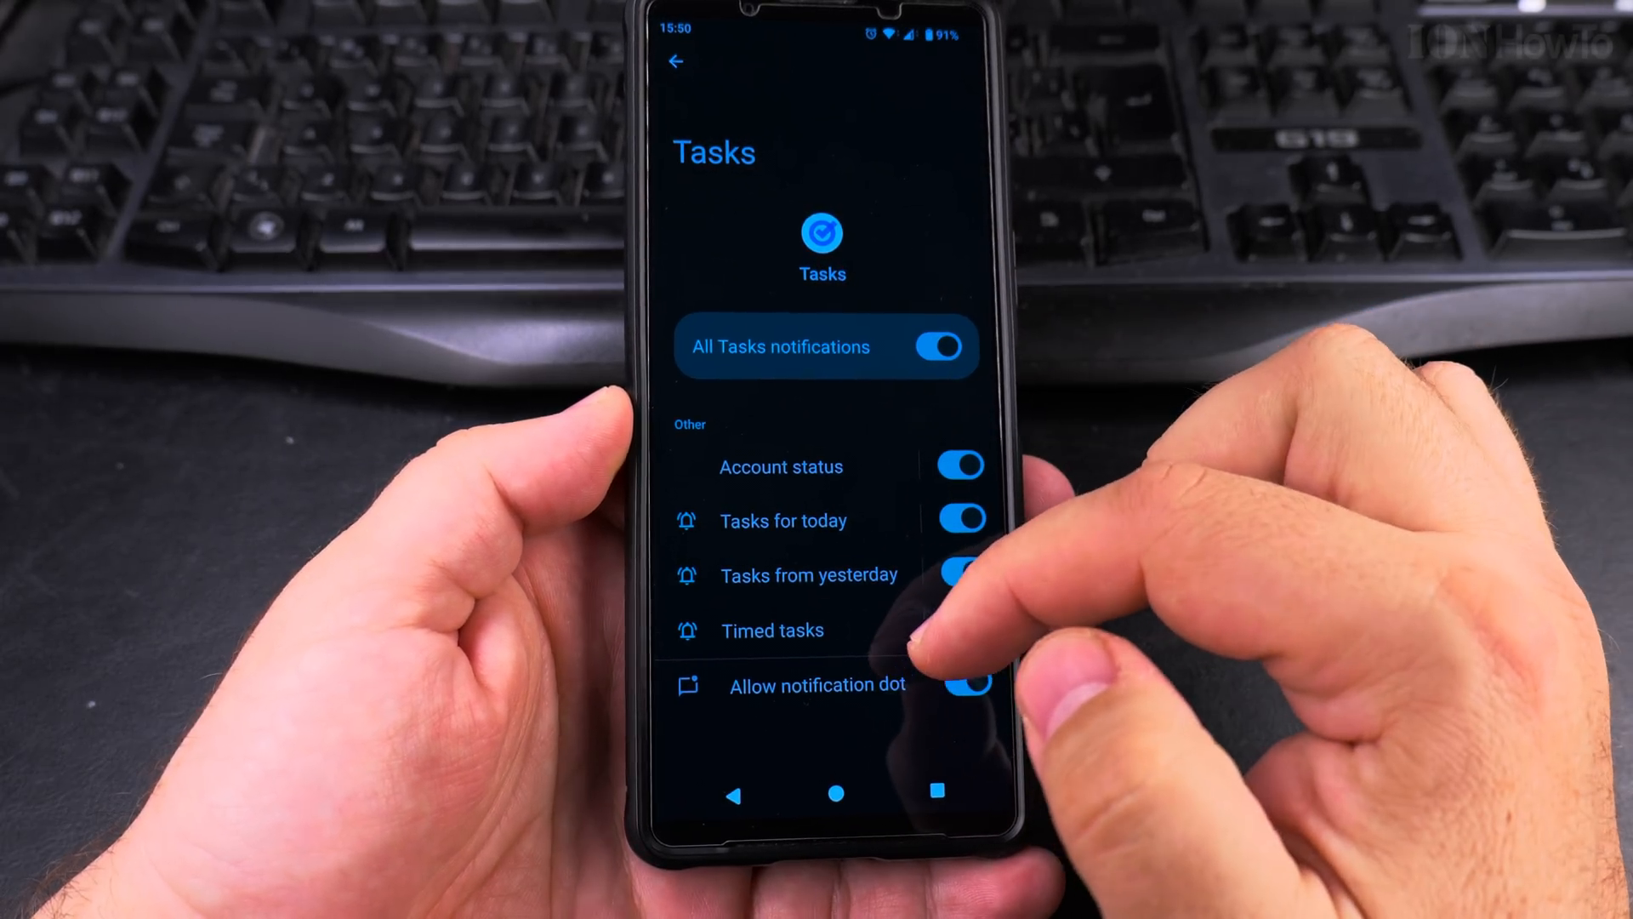
Review the Tasks overdue notification settings, then return to the top of General settings
click(675, 63)
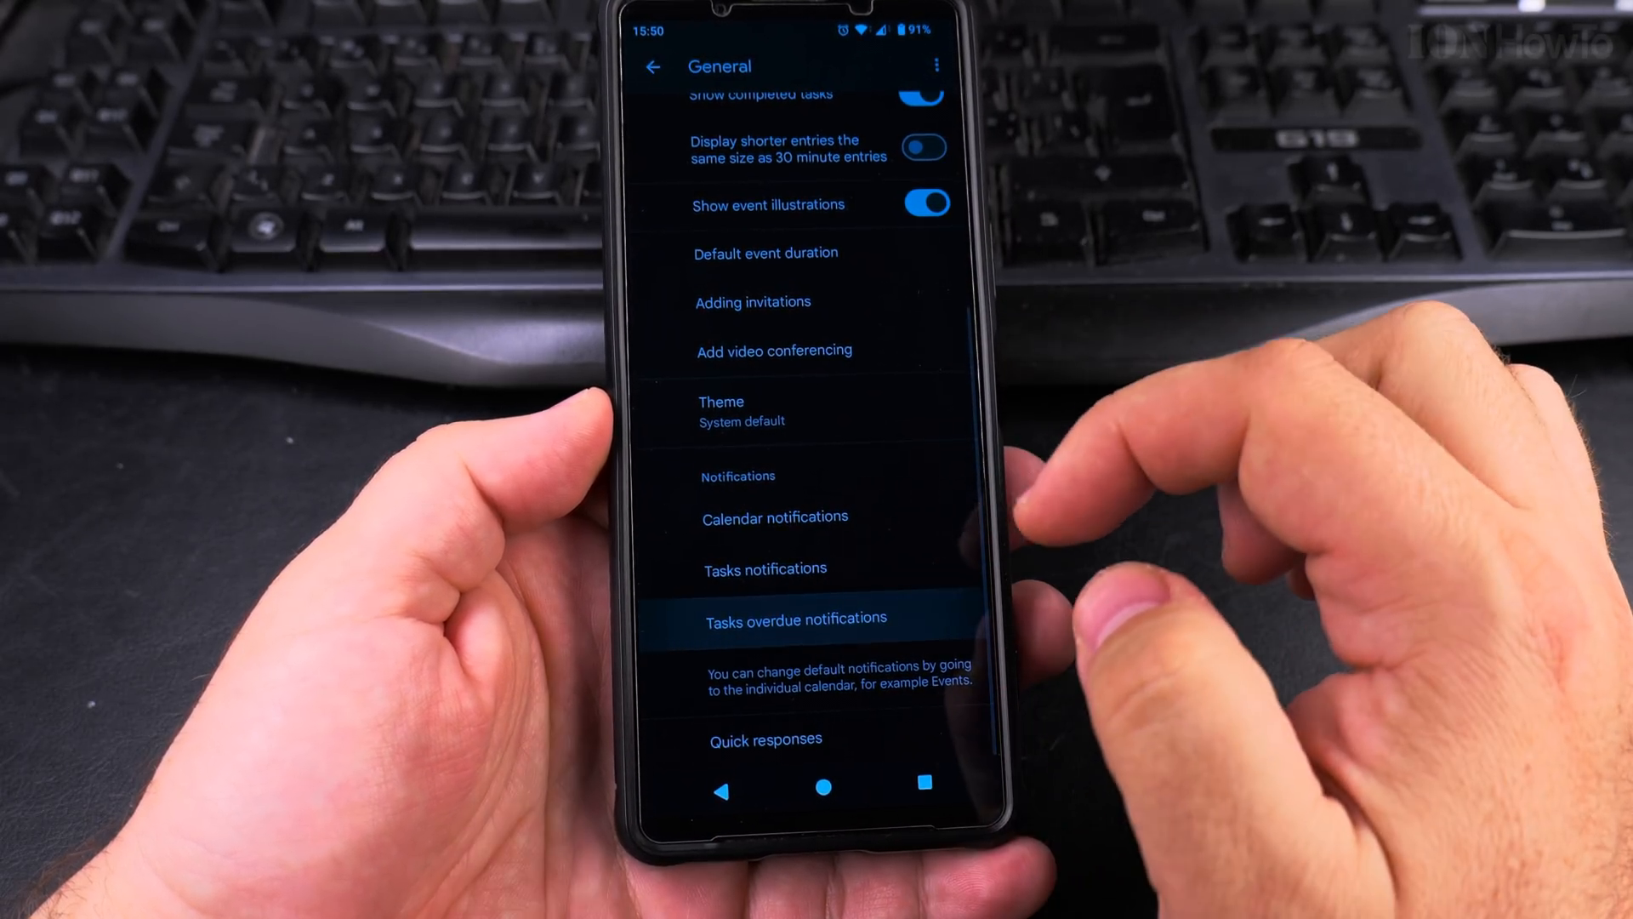
click(797, 618)
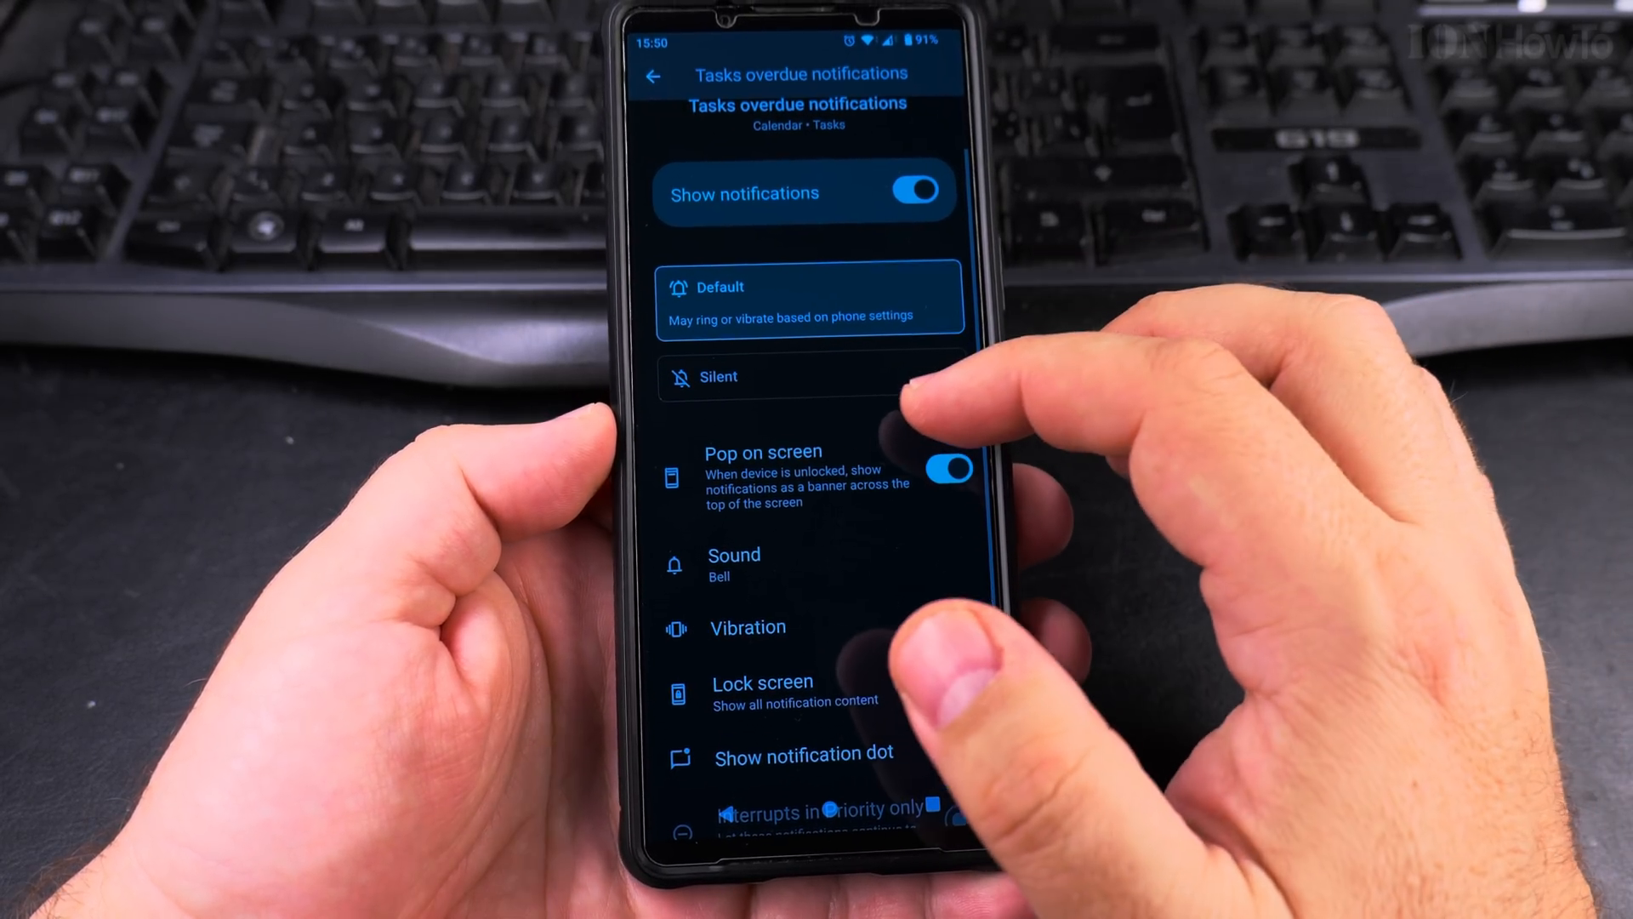
click(652, 73)
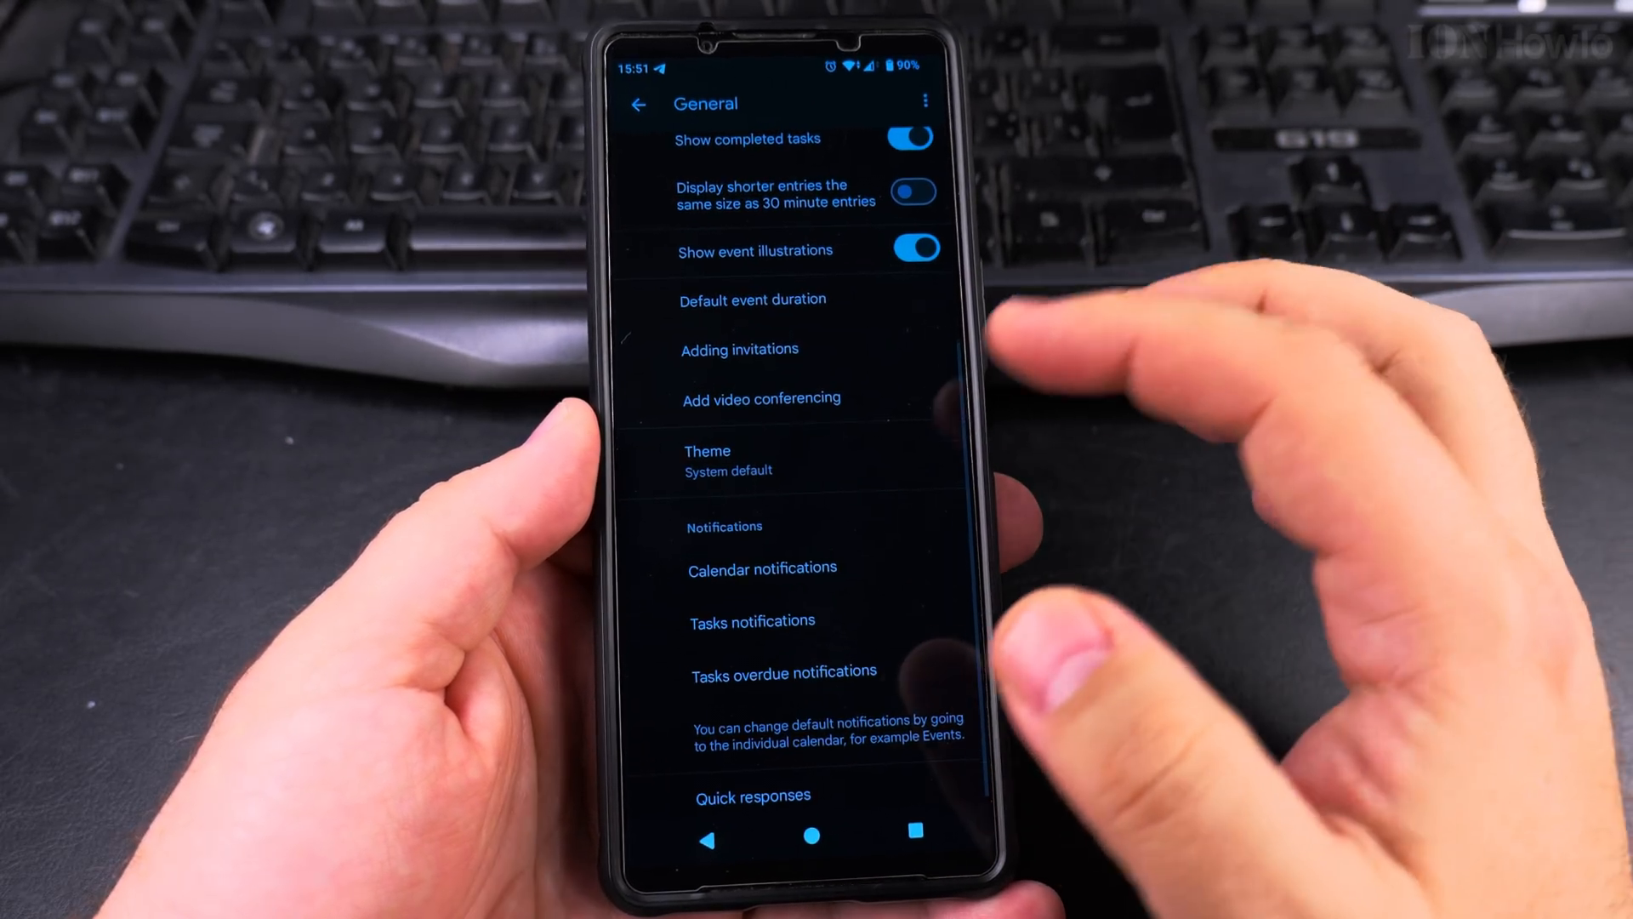
scroll(down, 3)
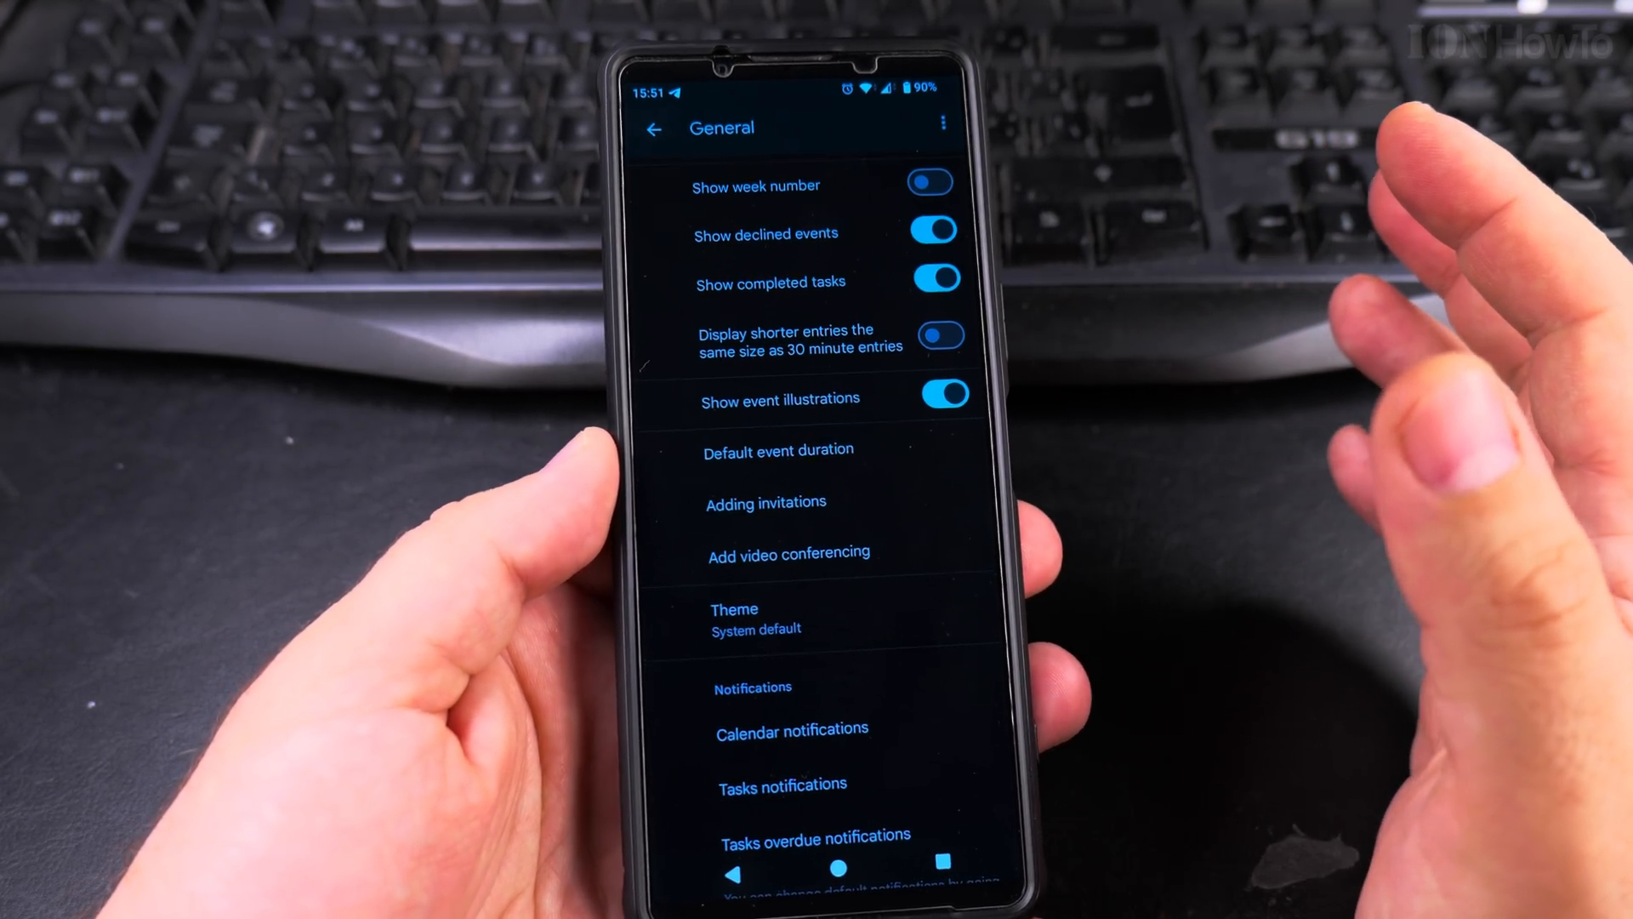
scroll(down, 3)
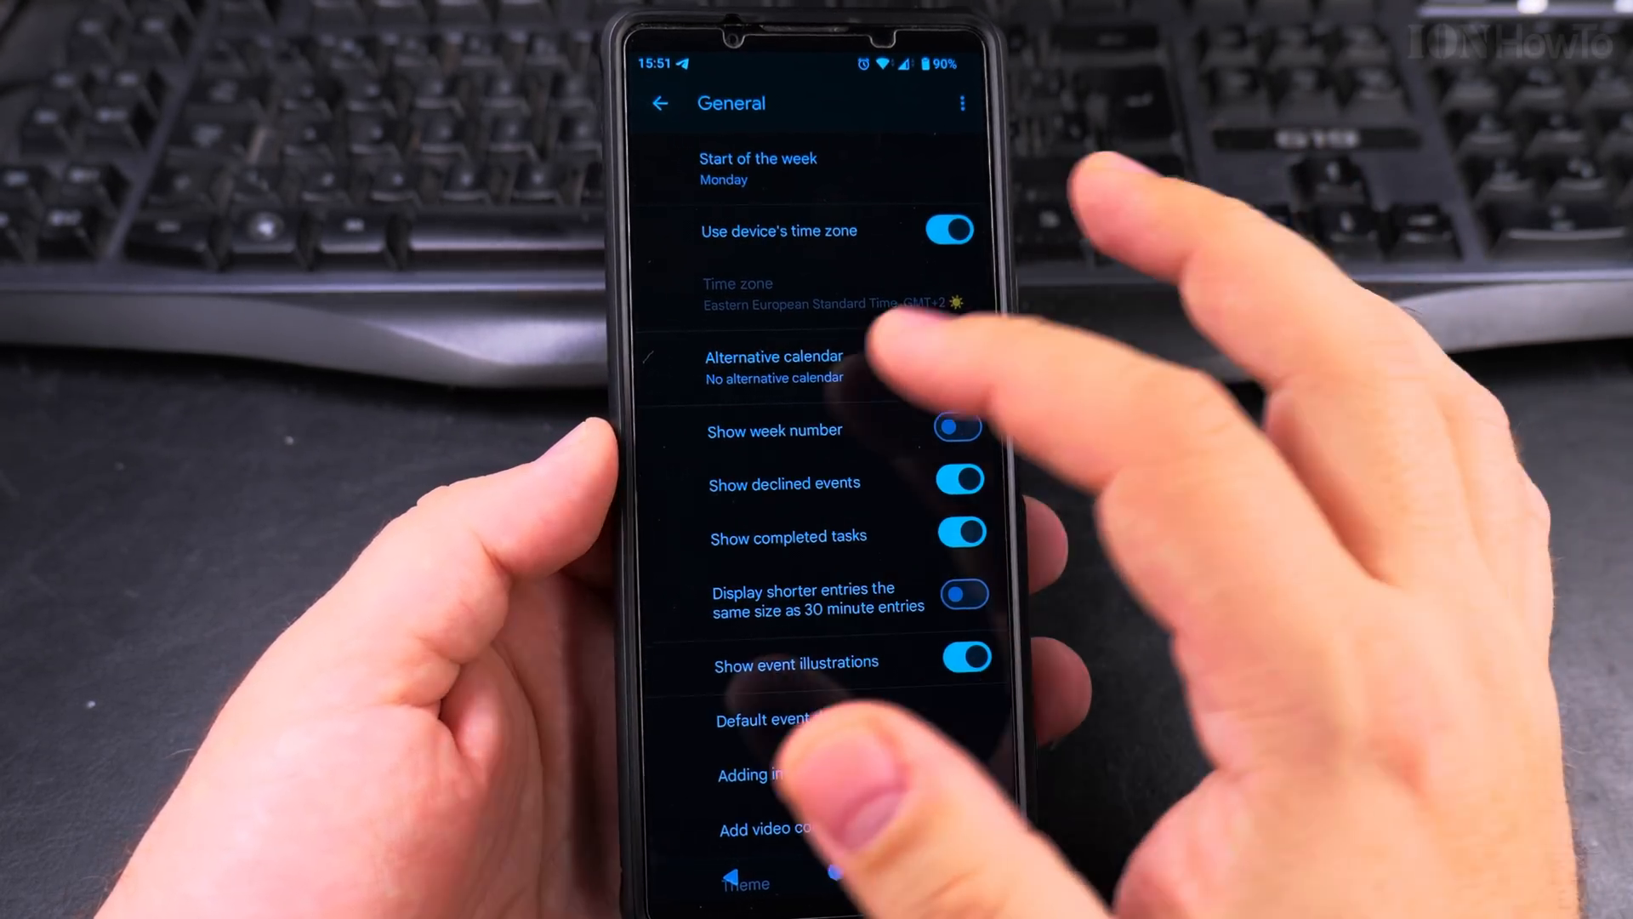